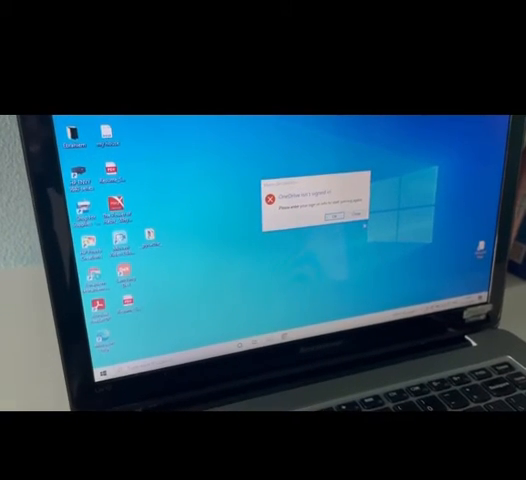
Dismiss the error dialog with OK, leaving the plain desktop and its icons.
left_click(344, 216)
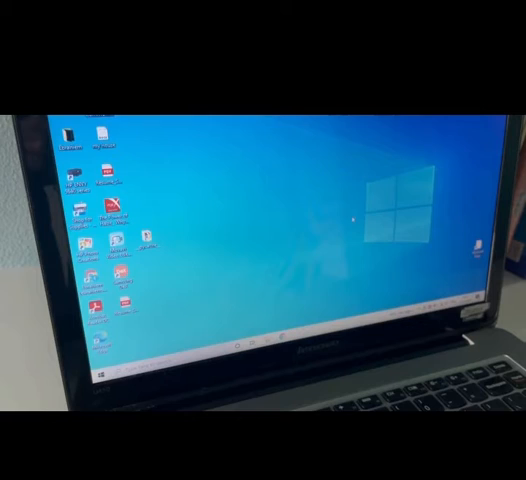